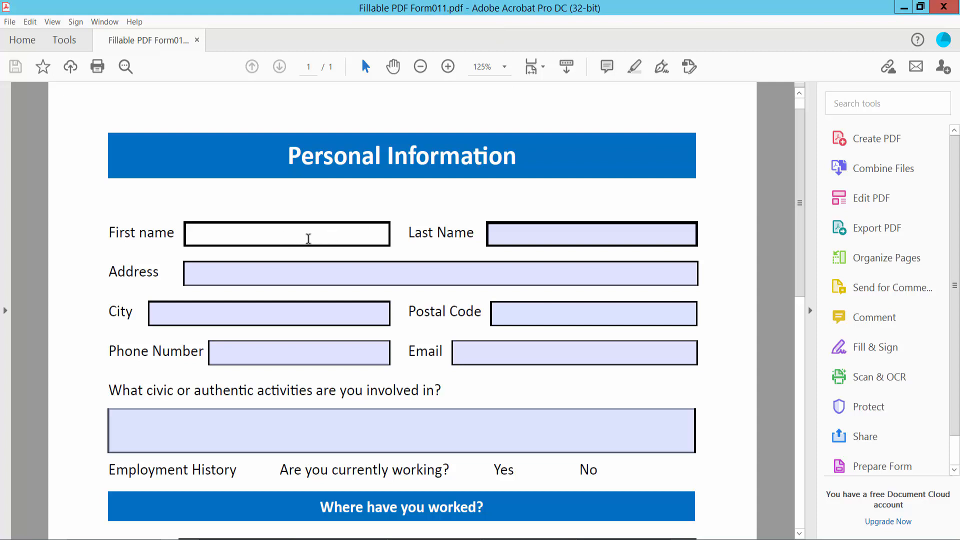
- Type 'fgdsfgsdf' into the First name field and show the Tools collection
{"action": "type", "text": "fgdsfgsdf"}
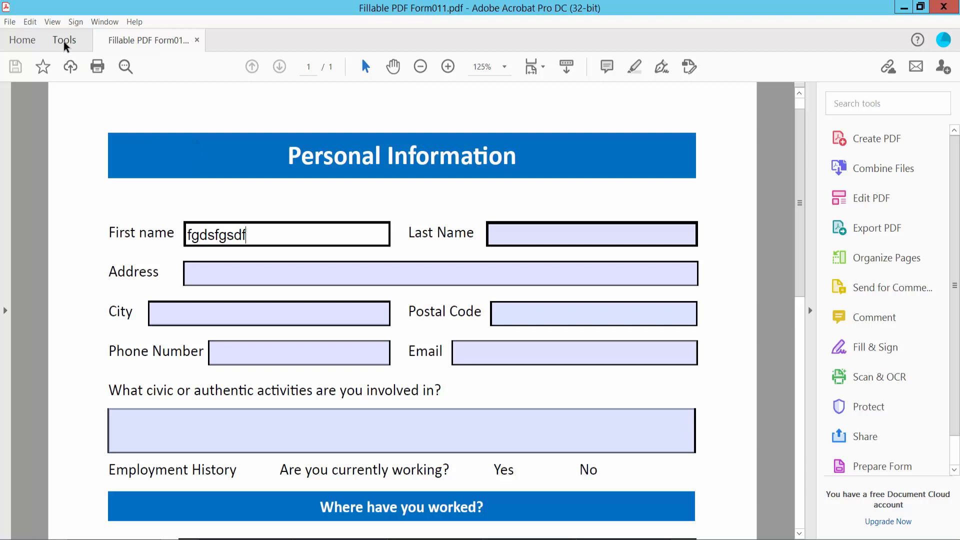
{"action": "left_click", "coordinate": [63, 40]}
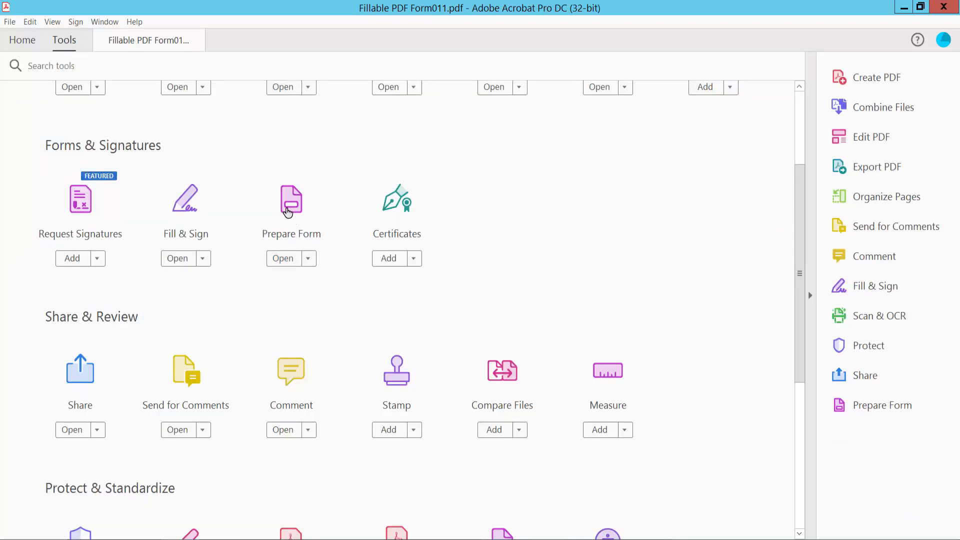
- Enter Prepare Form mode and open the First name field's Properties on the Appearance tab
{"action": "left_click", "coordinate": [282, 258]}
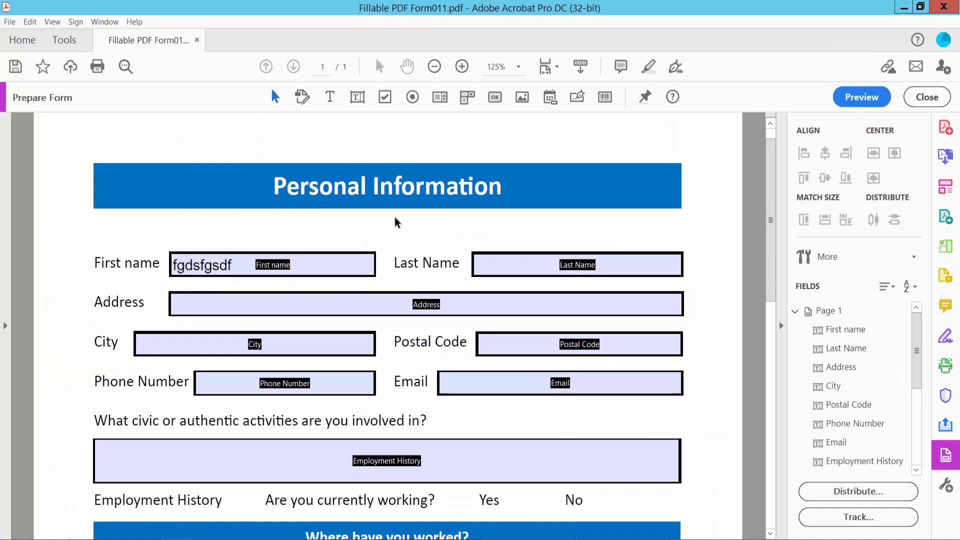
{"action": "left_click", "coordinate": [272, 264]}
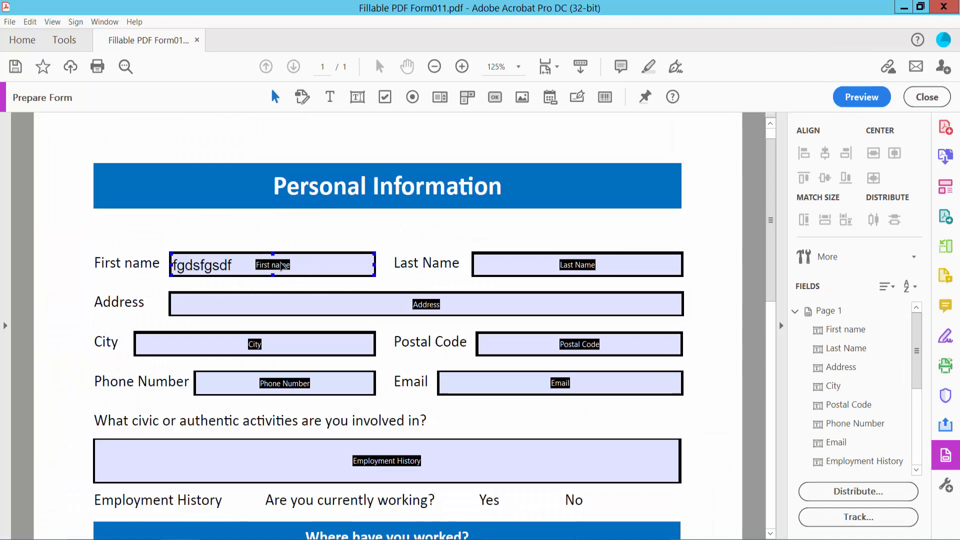
{"action": "right_click", "coordinate": [271, 264]}
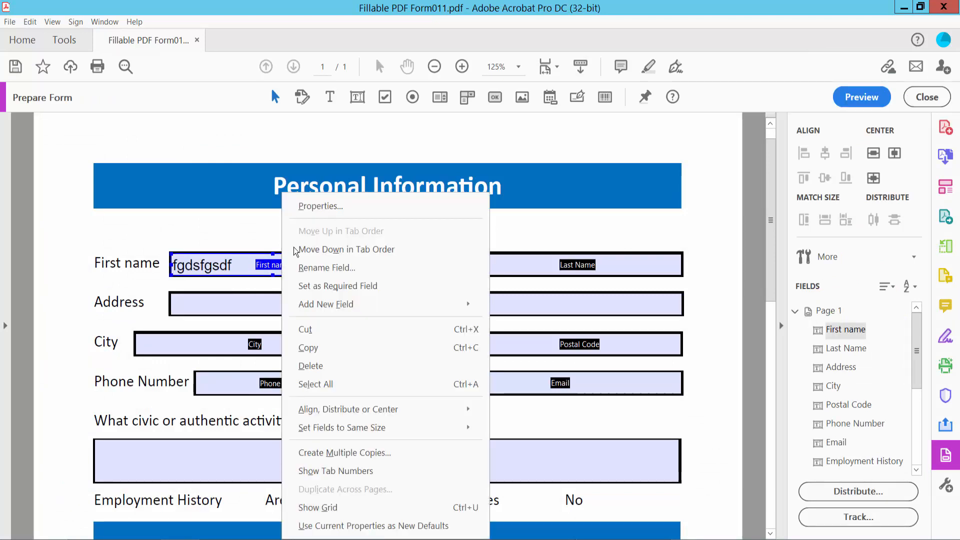
{"action": "left_click", "coordinate": [319, 206]}
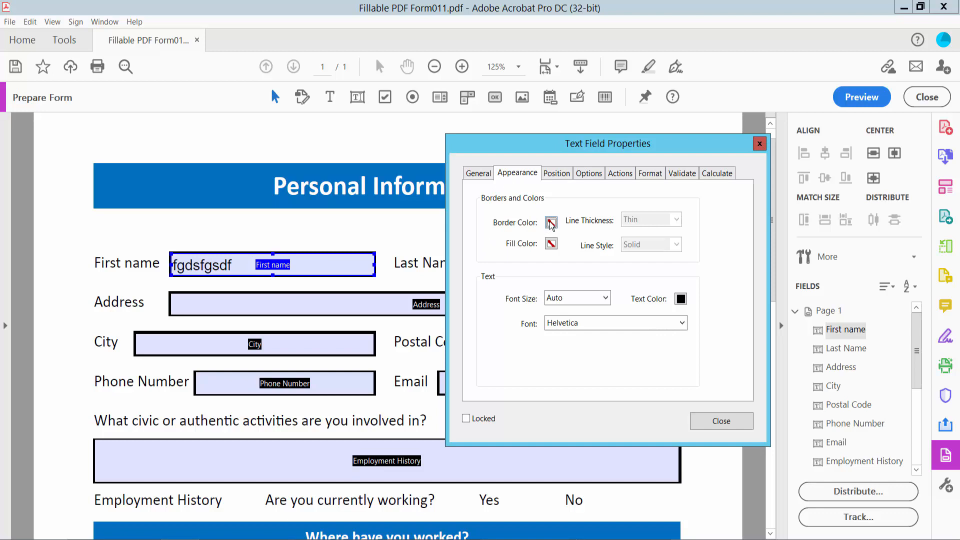
- Set the First name field's border colour to green, briefly browsing custom fill colours
{"action": "left_click", "coordinate": [551, 222]}
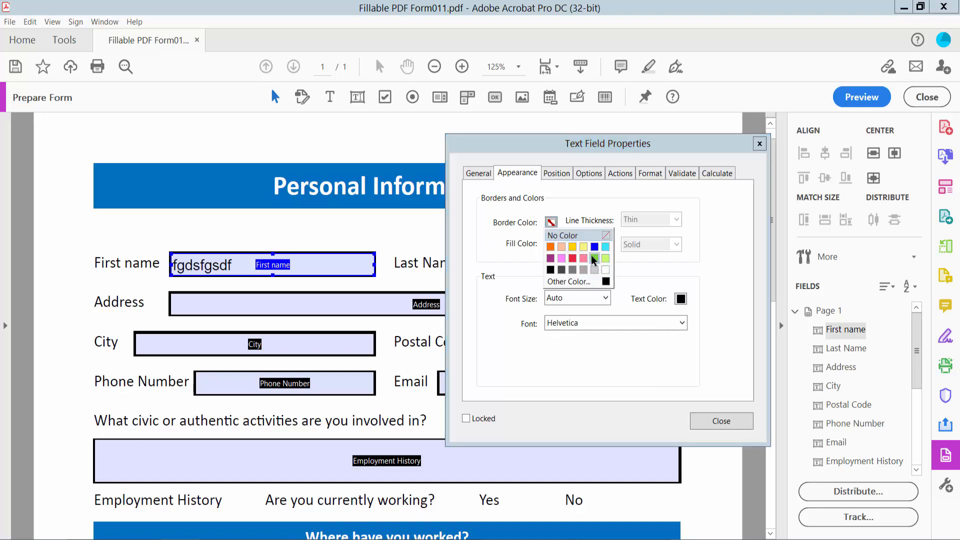
{"action": "left_click", "coordinate": [593, 258]}
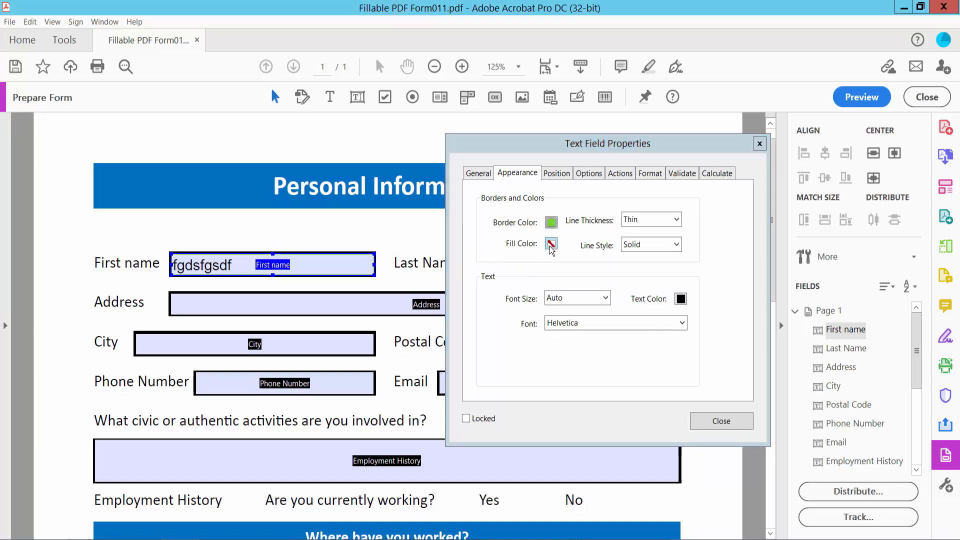
{"action": "left_click", "coordinate": [551, 244]}
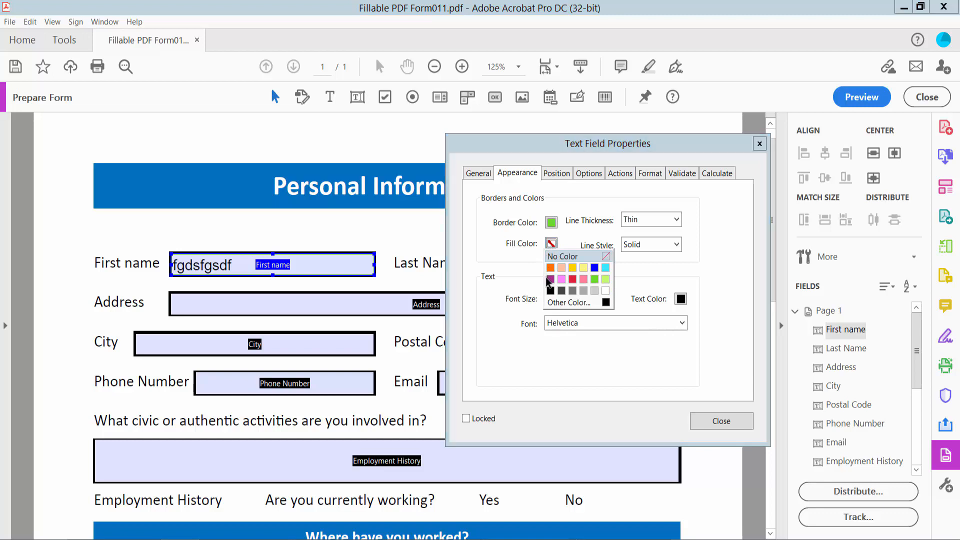
{"action": "left_click", "coordinate": [569, 302]}
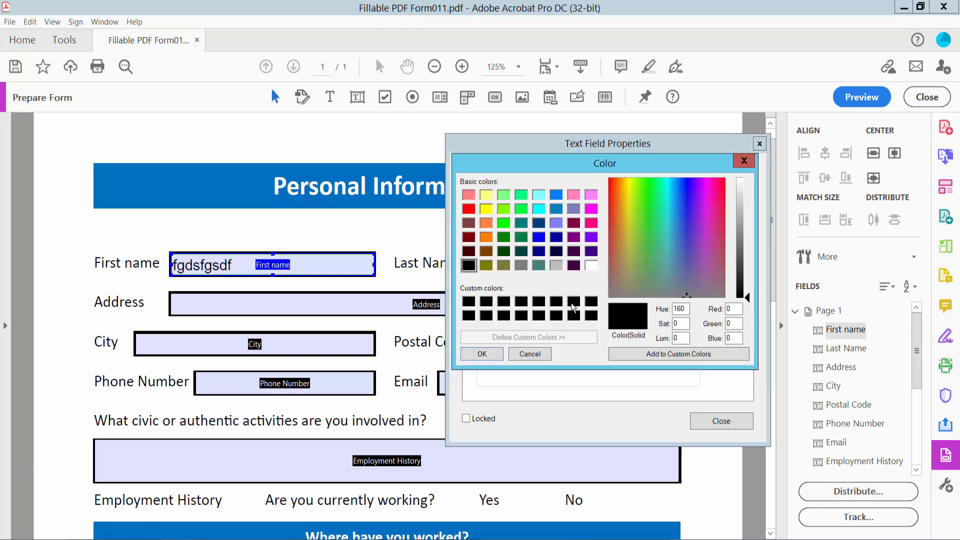
{"action": "mouse_move", "coordinate": [516, 211]}
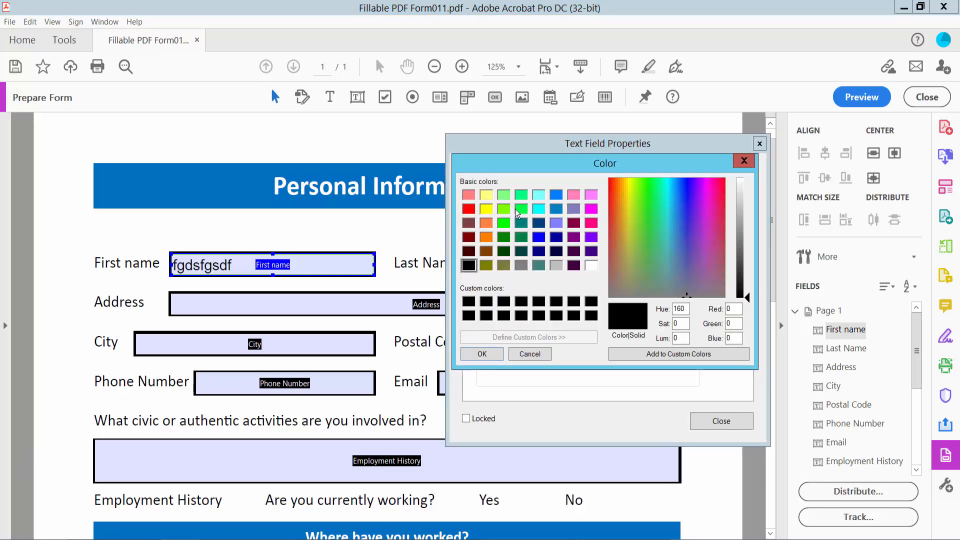
{"action": "left_click", "coordinate": [556, 265]}
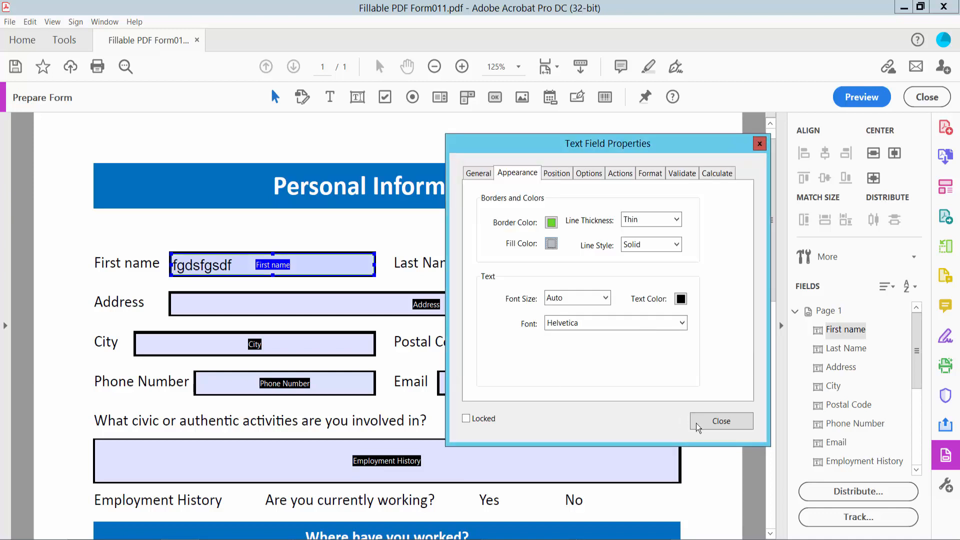
- Give the Last Name field a green fill colour in its Properties
{"action": "right_click", "coordinate": [502, 264]}
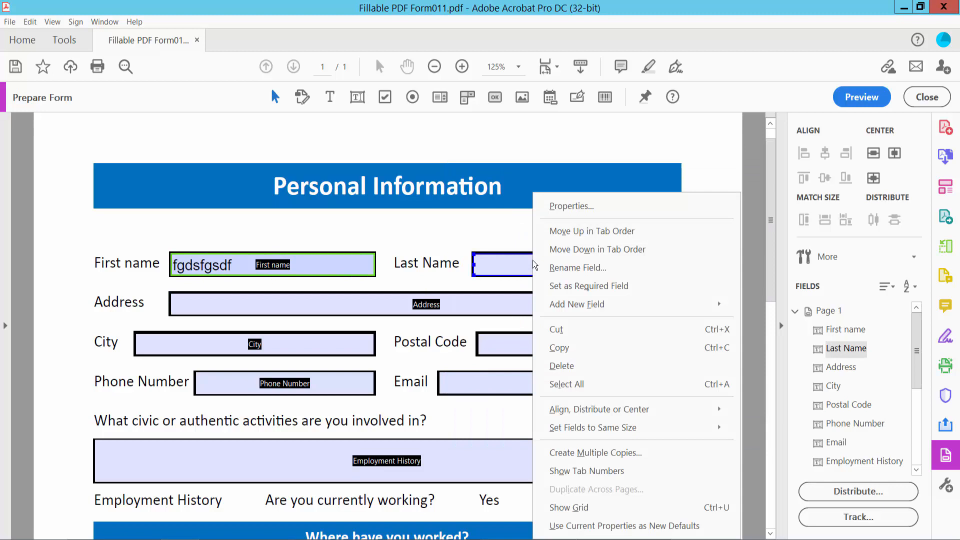
{"action": "left_click", "coordinate": [570, 206]}
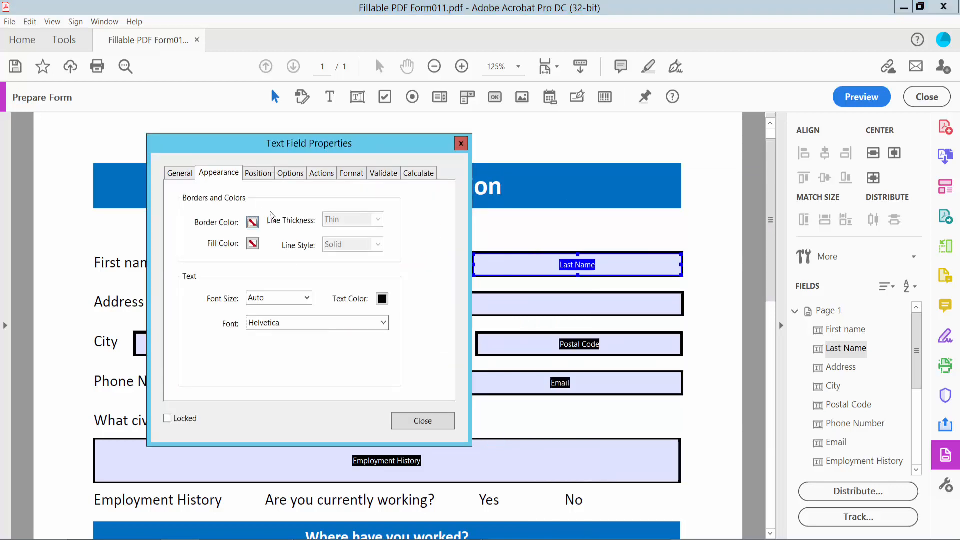
{"action": "left_click", "coordinate": [252, 243]}
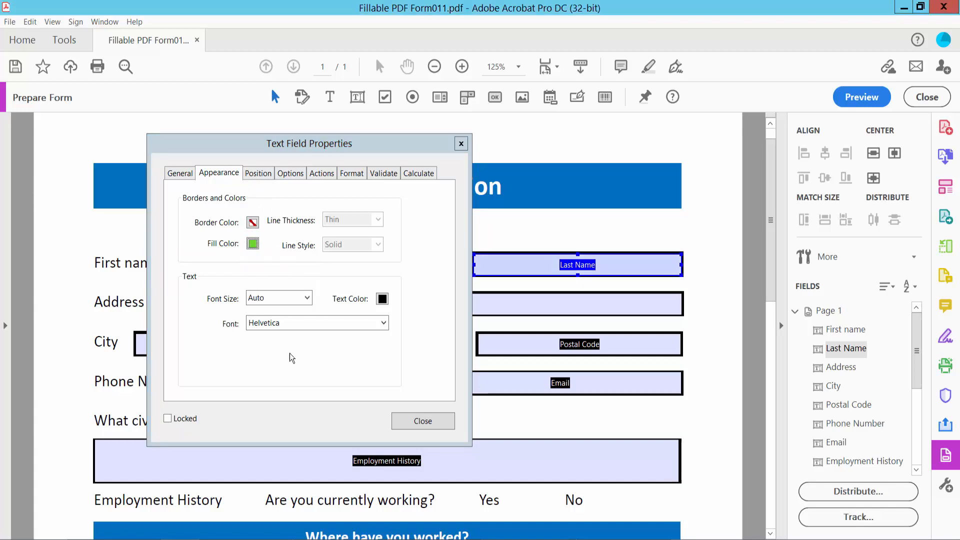
- Reopen the Last Name field's Properties and change its text colour
{"action": "right_click", "coordinate": [516, 264]}
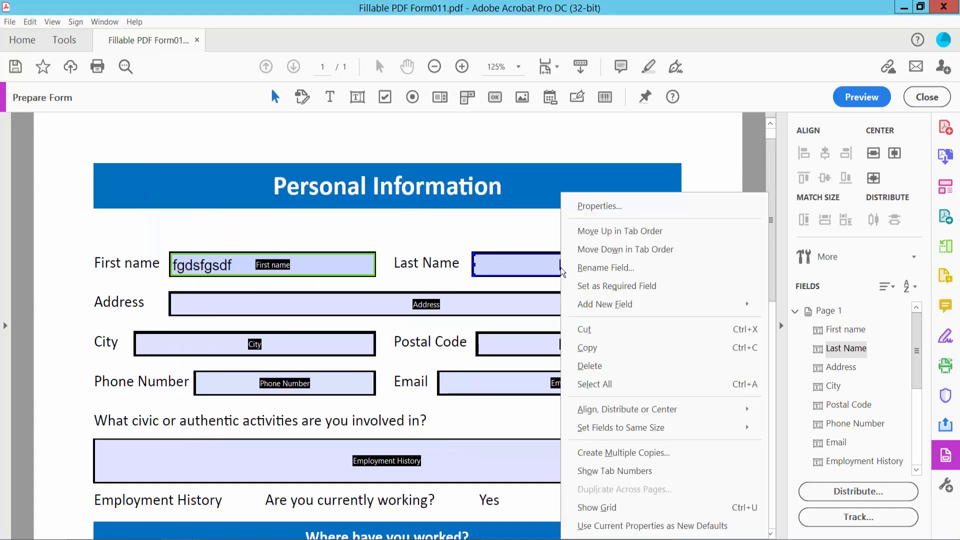
{"action": "left_click", "coordinate": [599, 205]}
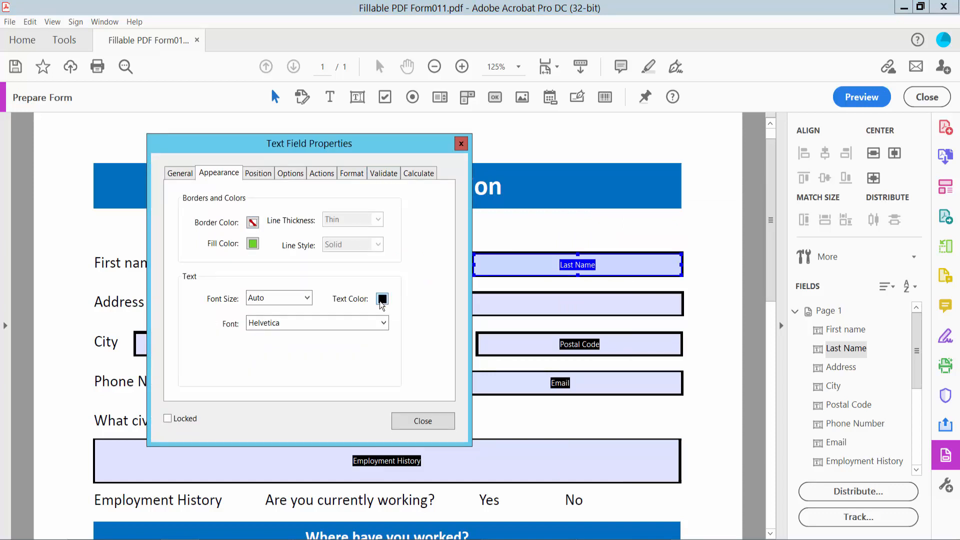
{"action": "left_click", "coordinate": [422, 421]}
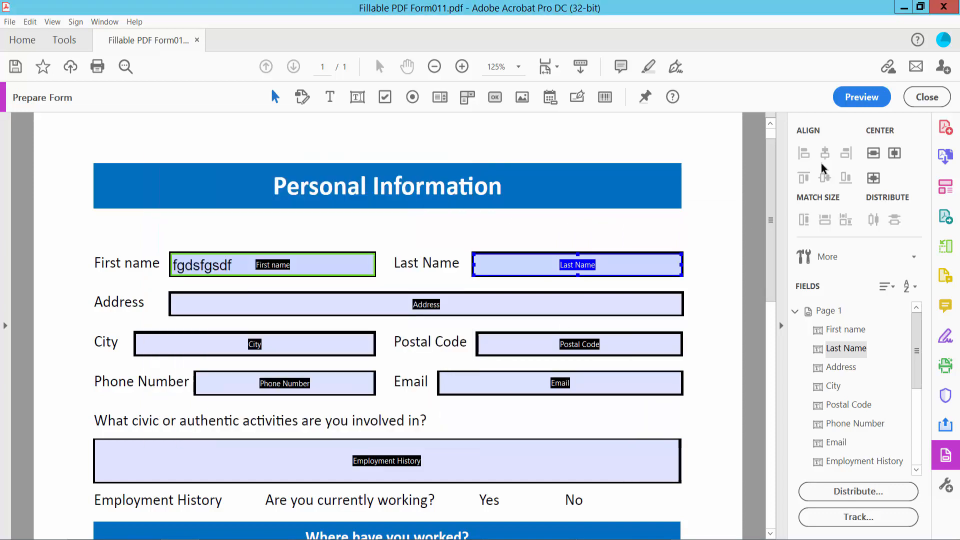
- Preview the form with sample text in both name fields, then show the File menu
{"action": "left_click", "coordinate": [861, 96]}
{"action": "type", "text": "type your"}
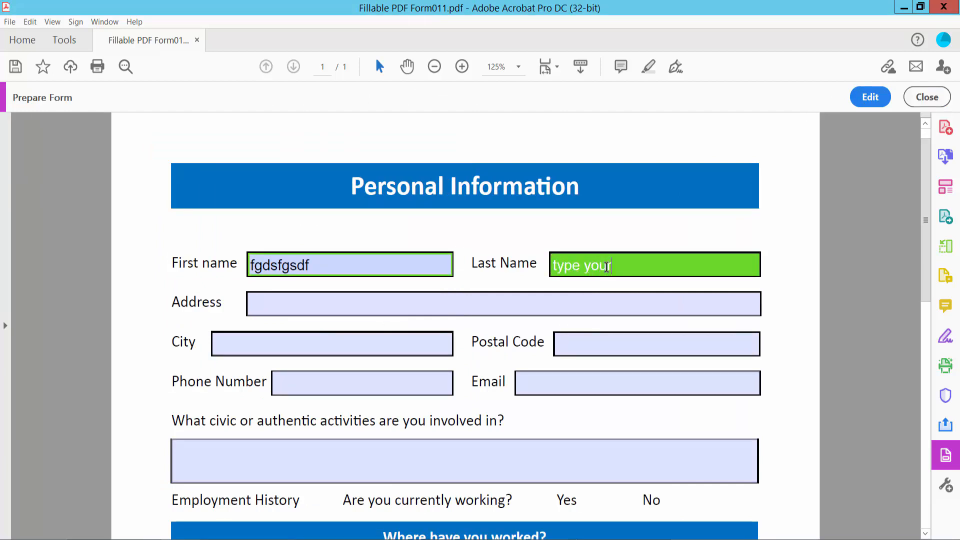
{"action": "type", "text": "e txet"}
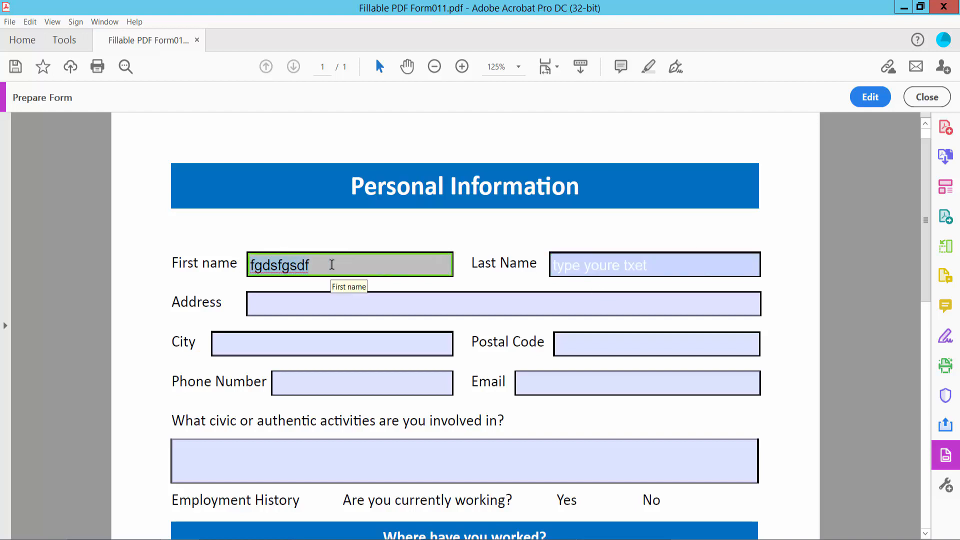
{"action": "type", "text": "type t"}
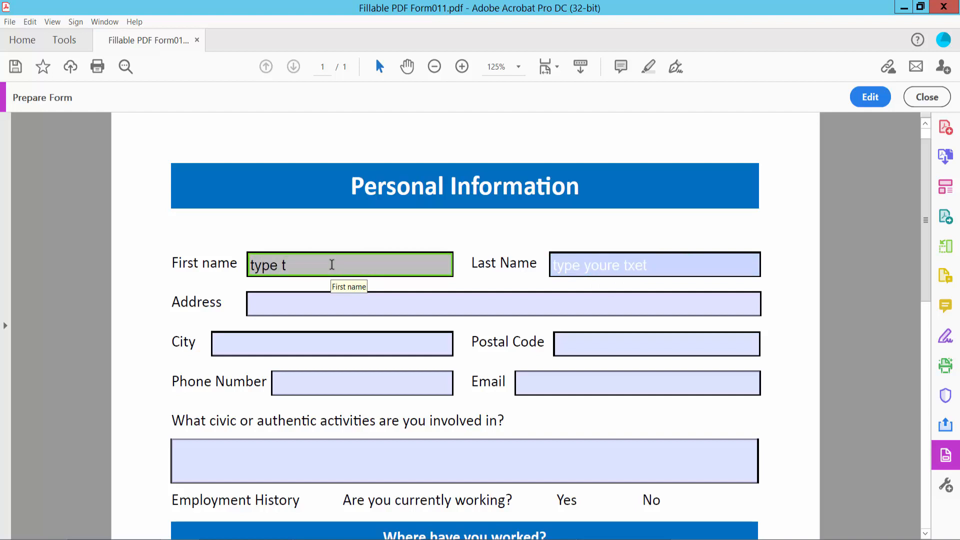
{"action": "type", "text": "ext"}
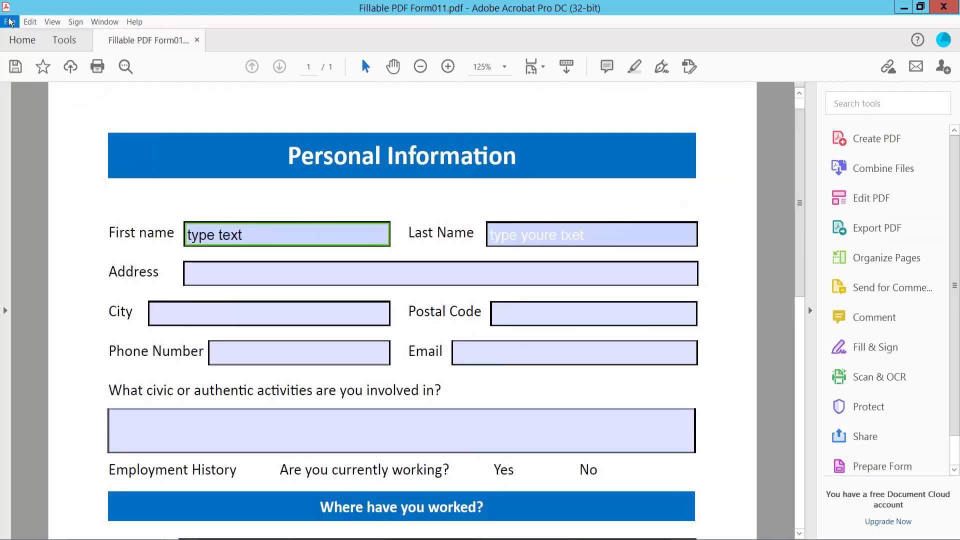
{"action": "left_click", "coordinate": [9, 22]}
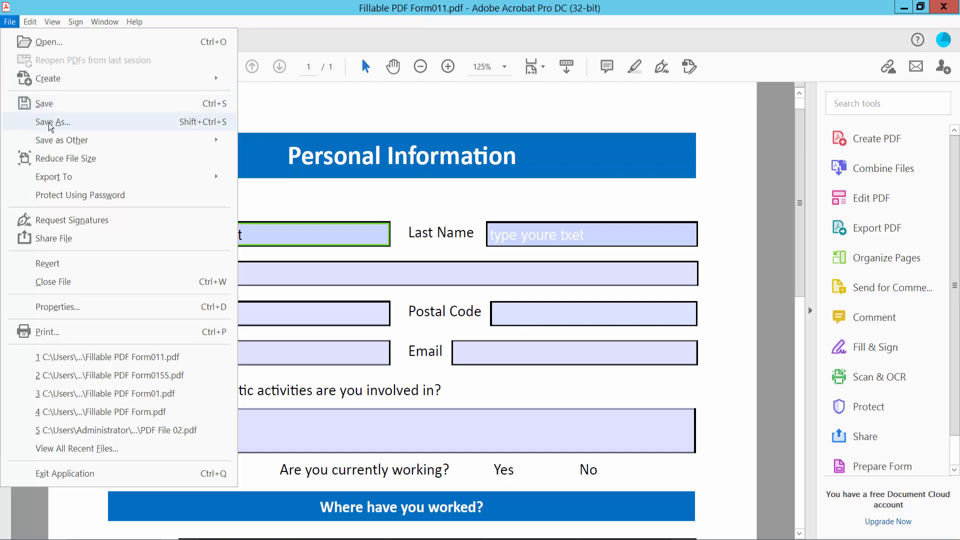